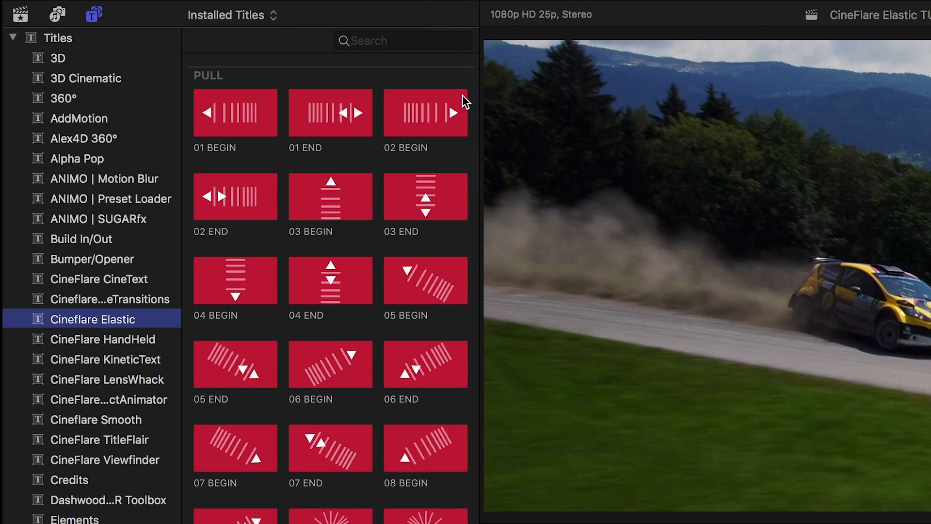
- Place the 47 BEGIN Elastic title so it ends at the cut above the Weiz clips, then select it
{"action": "scroll", "scroll_direction": "down", "scroll_amount": 3}
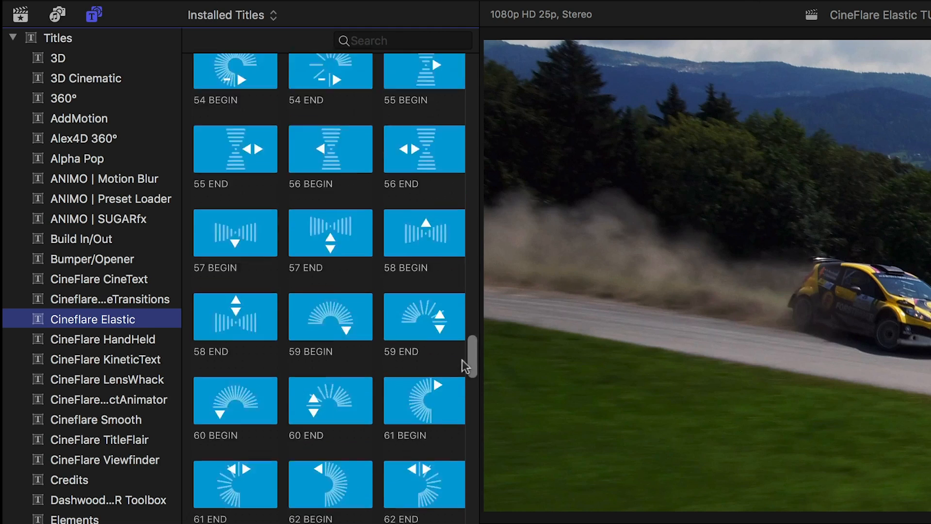
{"action": "scroll", "scroll_direction": "down", "scroll_amount": 3}
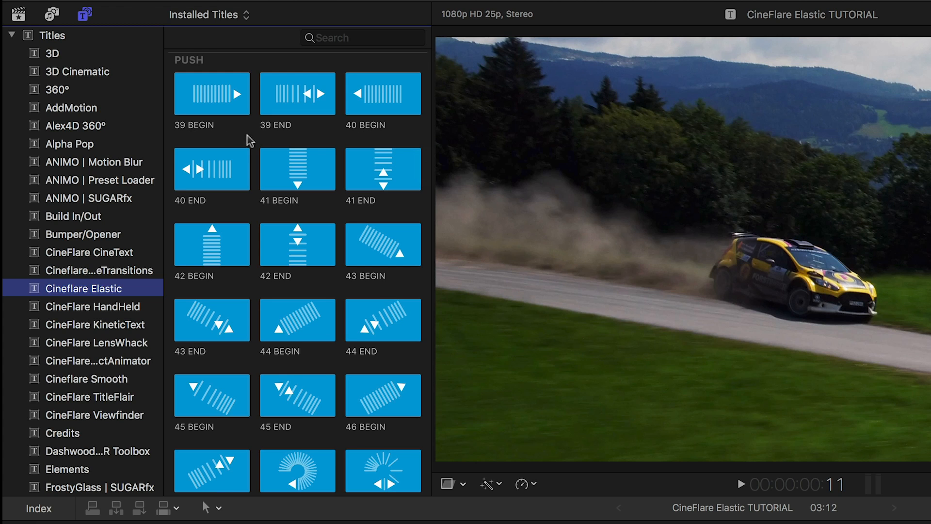
{"action": "mouse_move", "coordinate": [286, 137]}
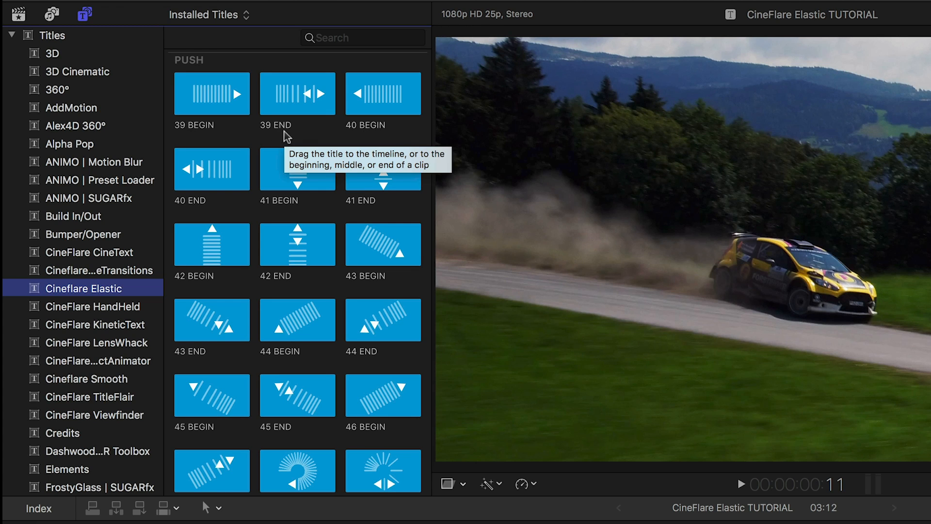
{"action": "mouse_move", "coordinate": [212, 137]}
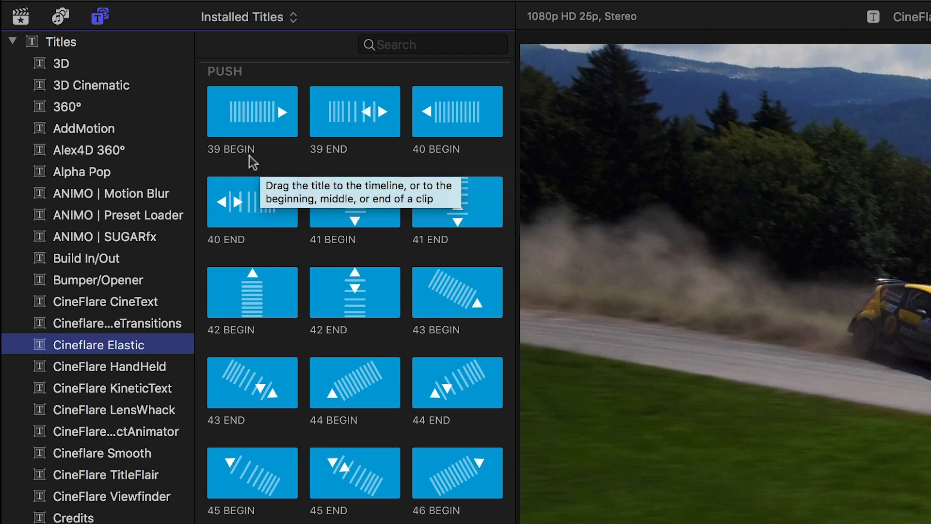
{"action": "mouse_move", "coordinate": [355, 160]}
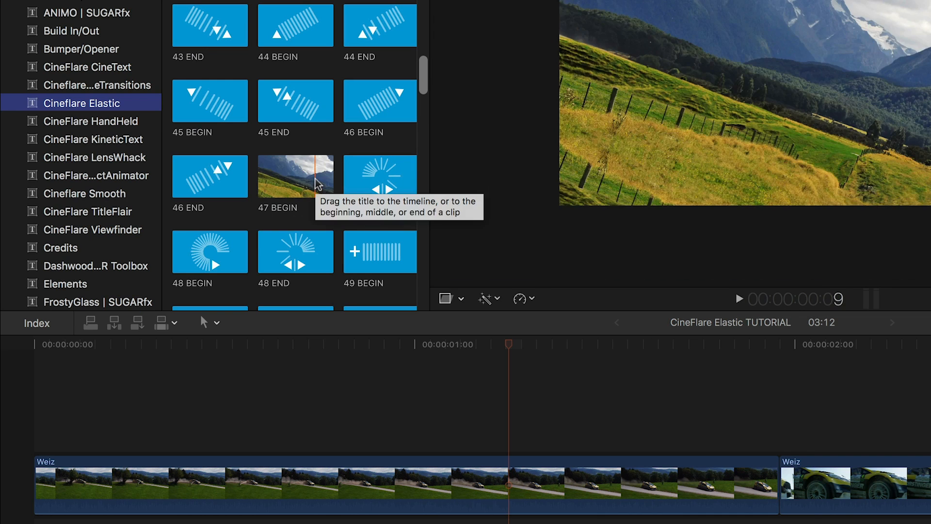
{"action": "left_click_drag", "start_coordinate": [295, 176], "coordinate": [594, 435]}
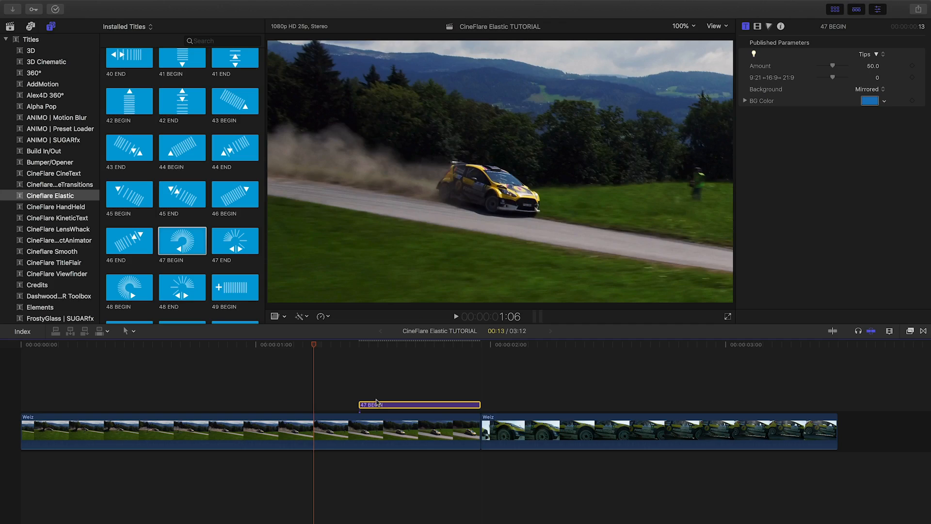
{"action": "mouse_move", "coordinate": [309, 270]}
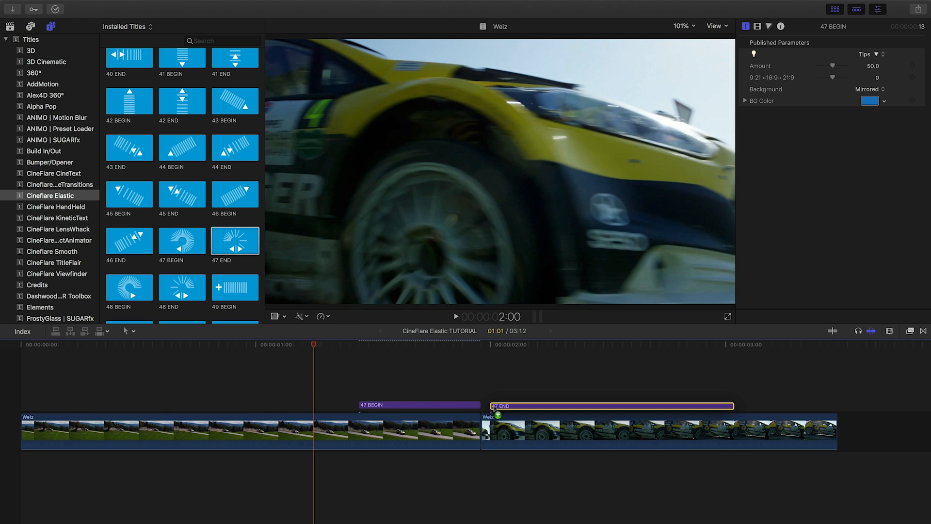
{"action": "left_click", "coordinate": [235, 345]}
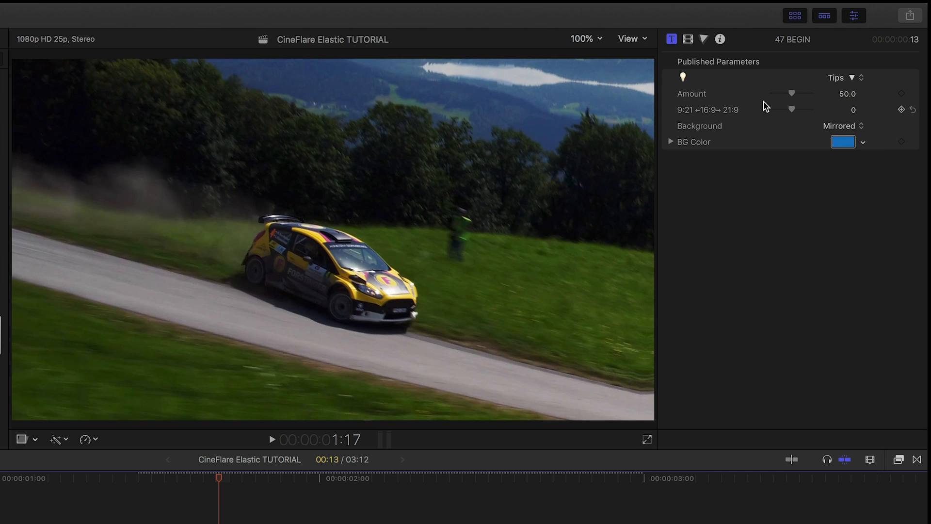
{"action": "left_click_drag", "start_coordinate": [792, 93], "coordinate": [785, 93]}
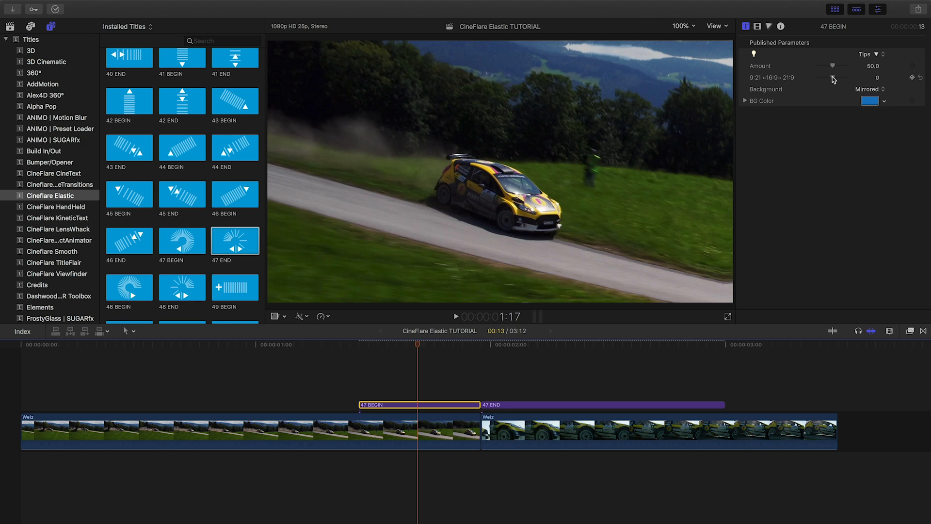
{"action": "left_click_drag", "start_coordinate": [837, 77], "coordinate": [831, 78]}
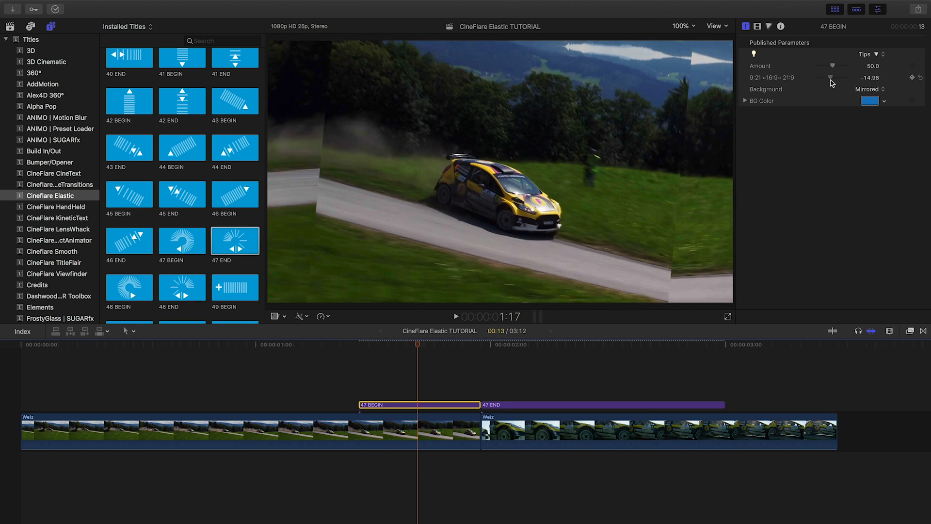
{"action": "left_click_drag", "start_coordinate": [830, 78], "coordinate": [837, 77]}
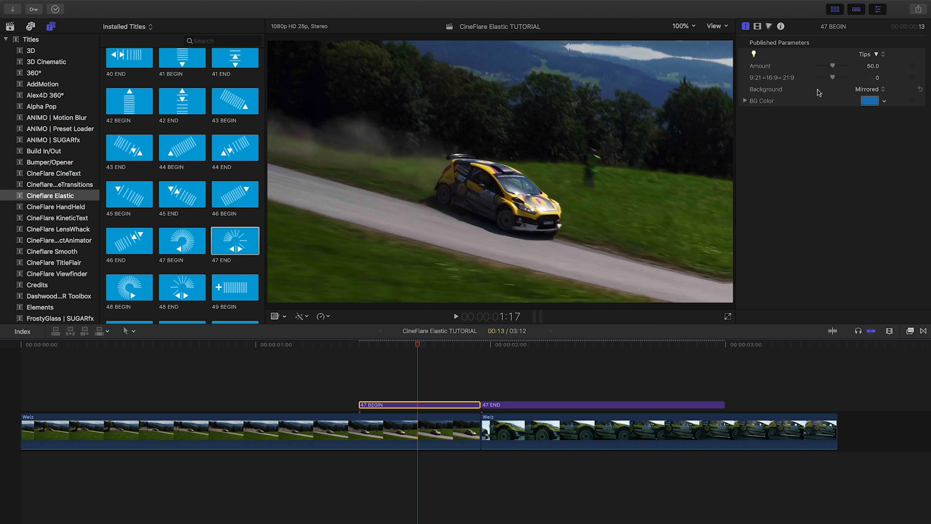
- Switch the 47 END title's Background from Mirrored to Color for a blue border
{"action": "left_click", "coordinate": [870, 89]}
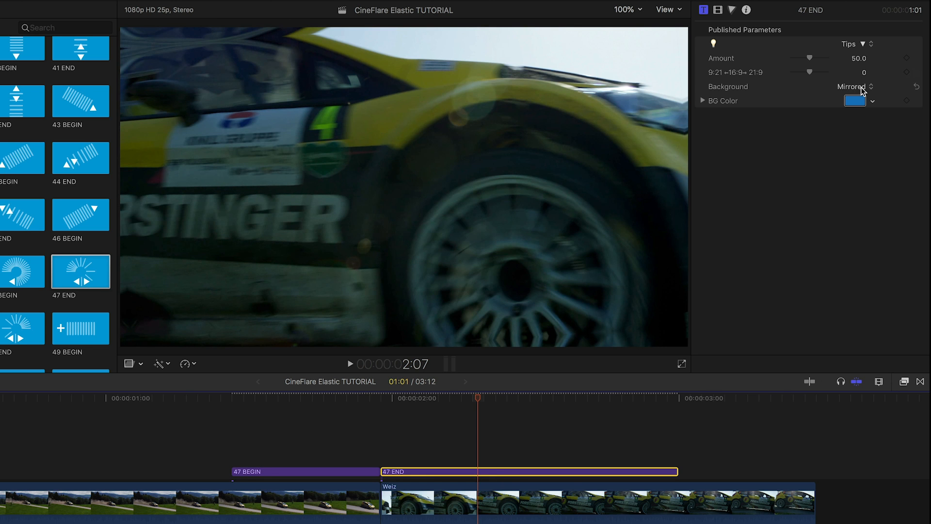
{"action": "left_click", "coordinate": [853, 86]}
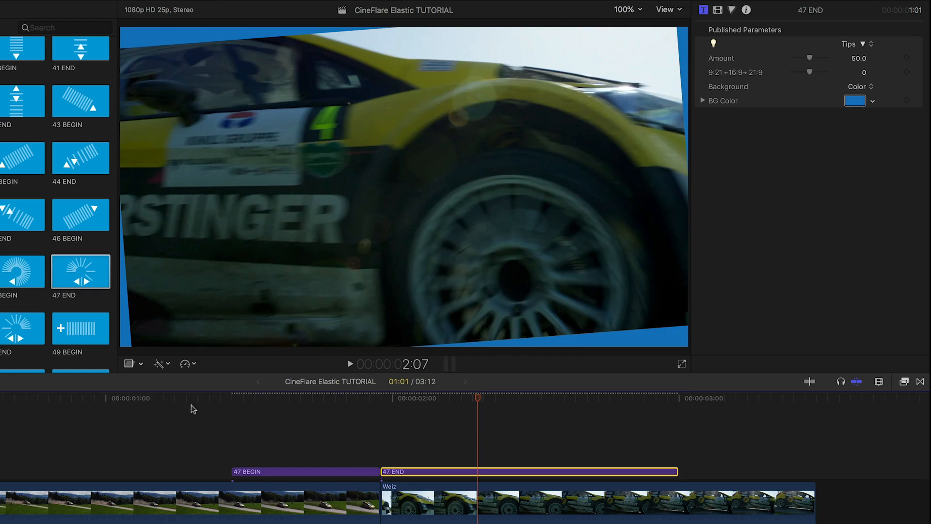